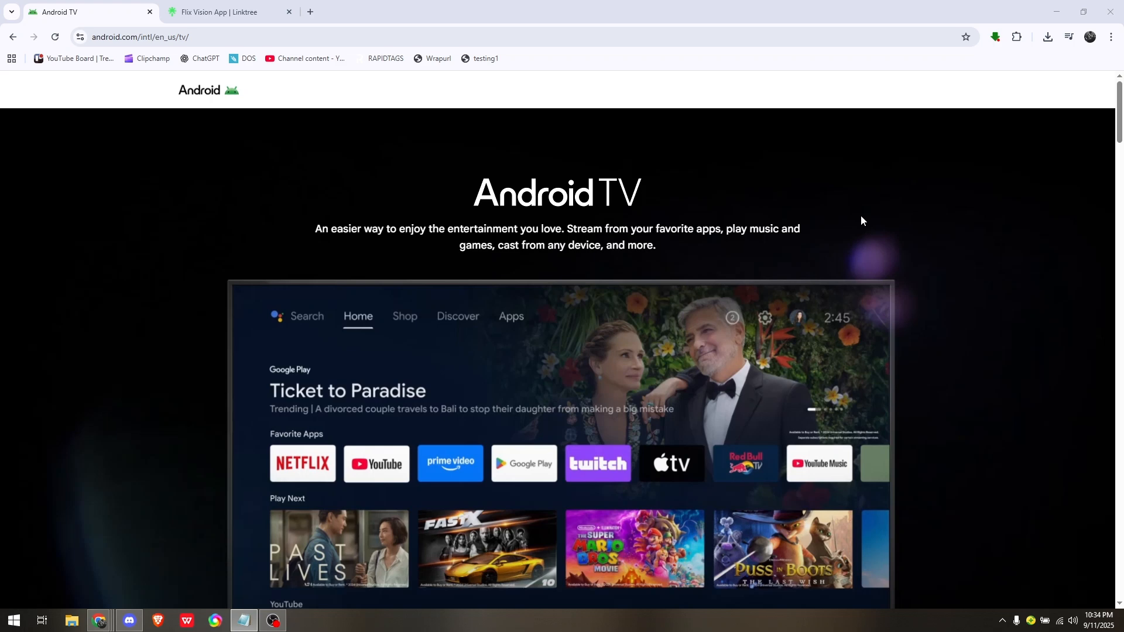
mouse_move(894, 227)
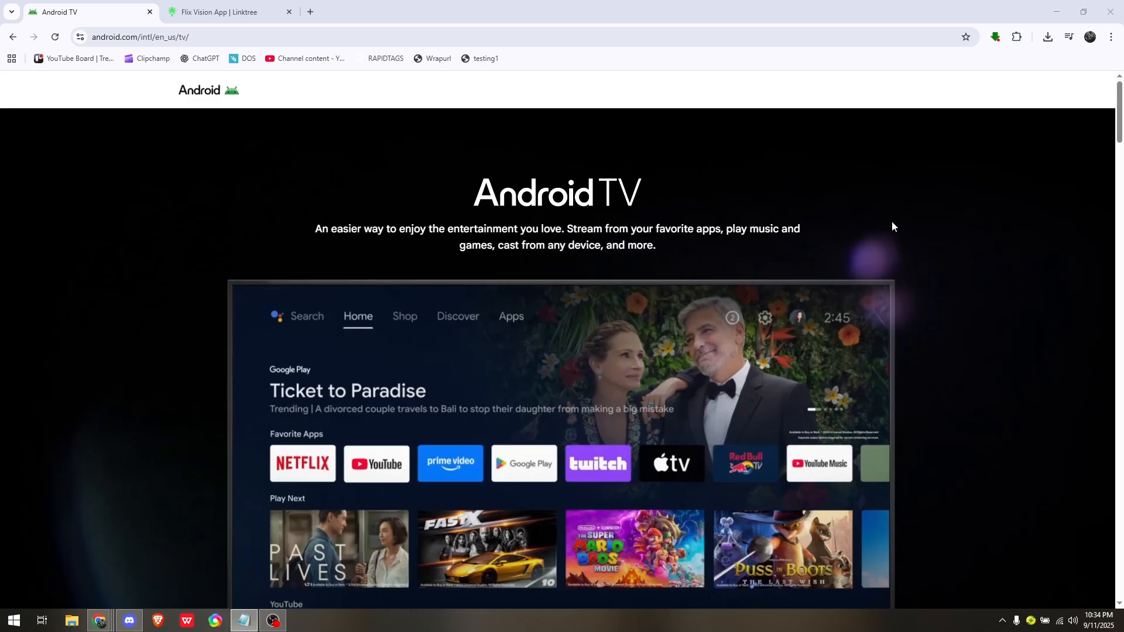
- Scroll down the Android TV page to the 'Everything on your big screen' section
scroll(down, 3)
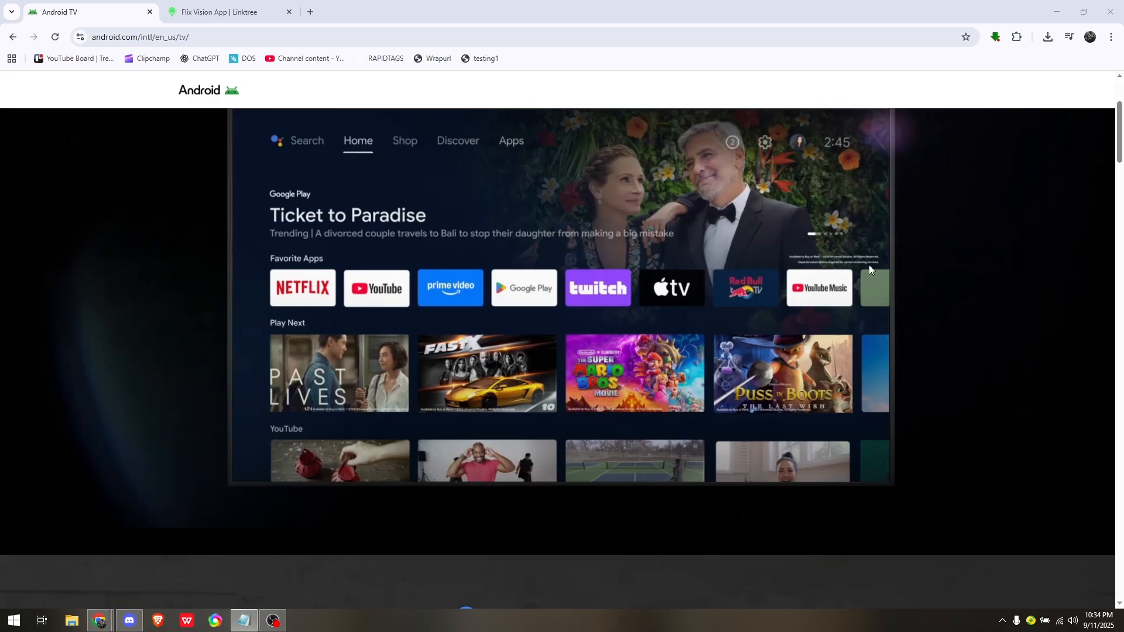
scroll(down, 3)
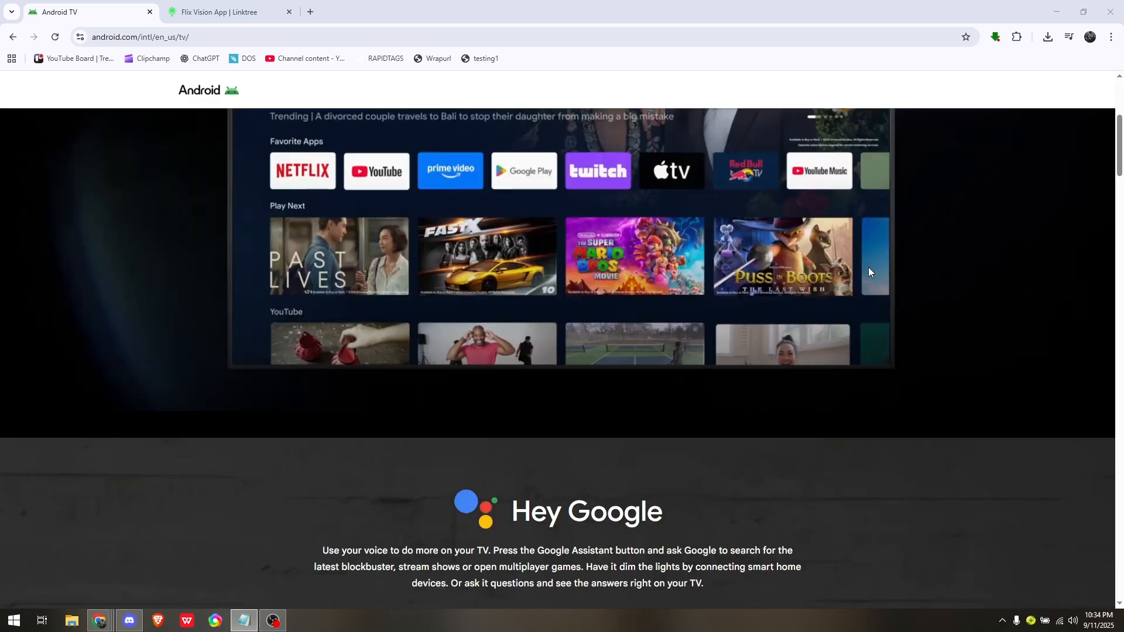
scroll(down, 3)
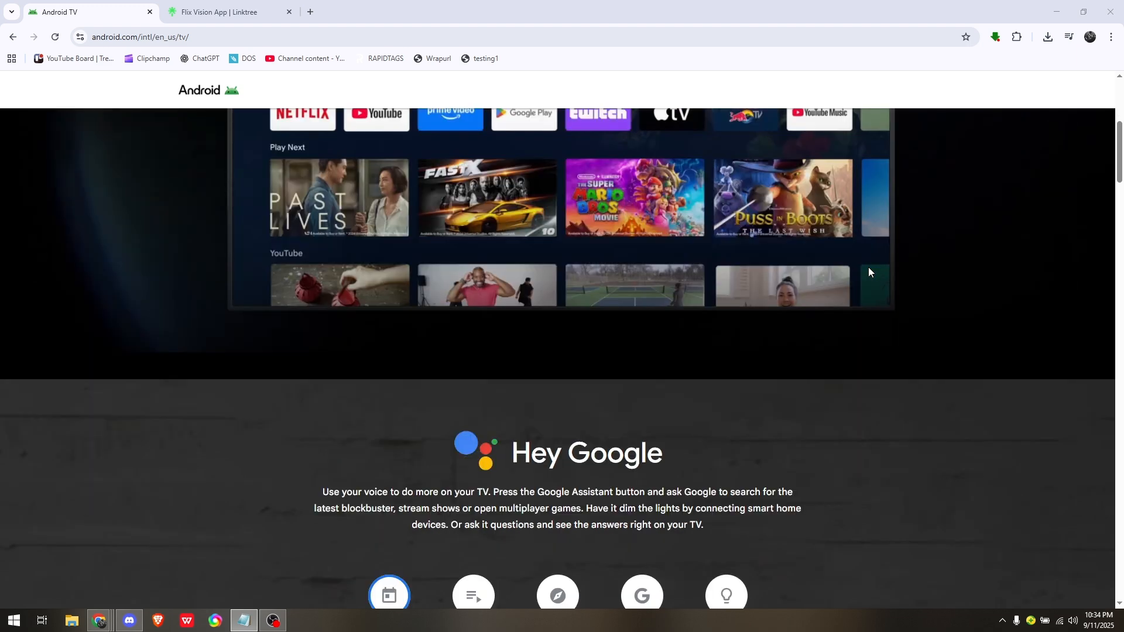
scroll(down, 3)
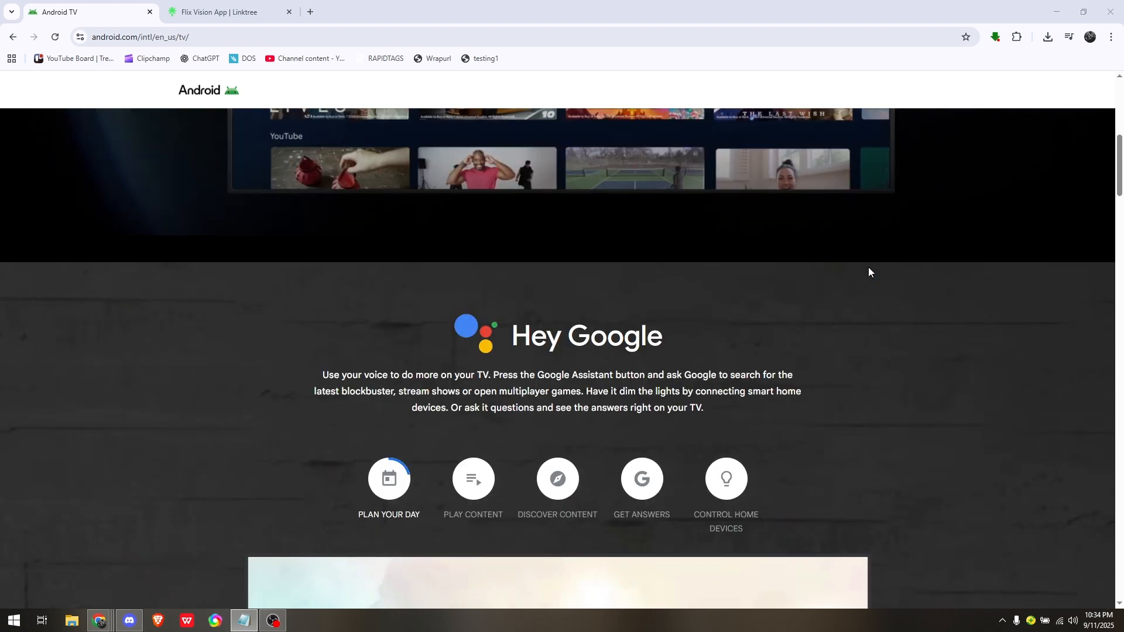
scroll(down, 3)
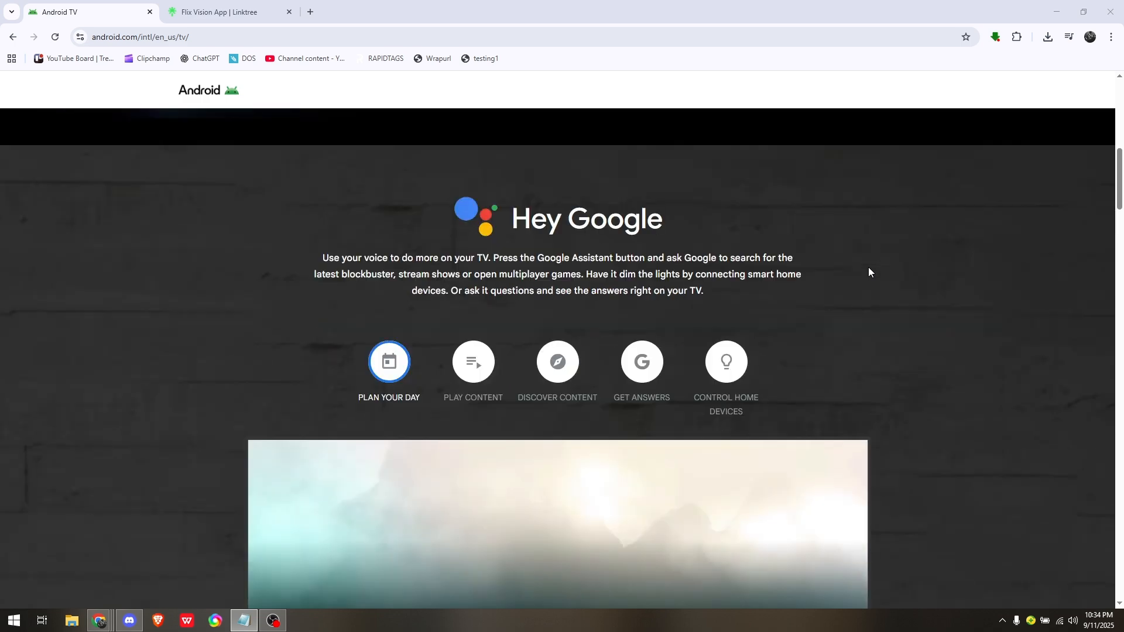
scroll(down, 3)
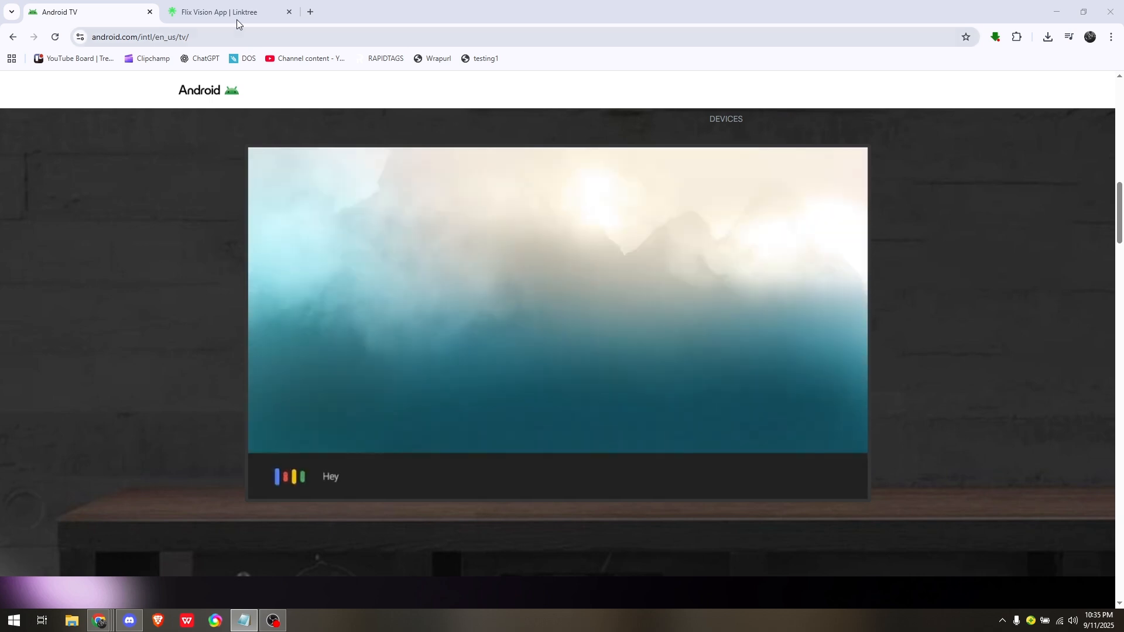
- View the FlixVision Linktree download page with downloader code 1504072, alternating with Android TV
click(222, 12)
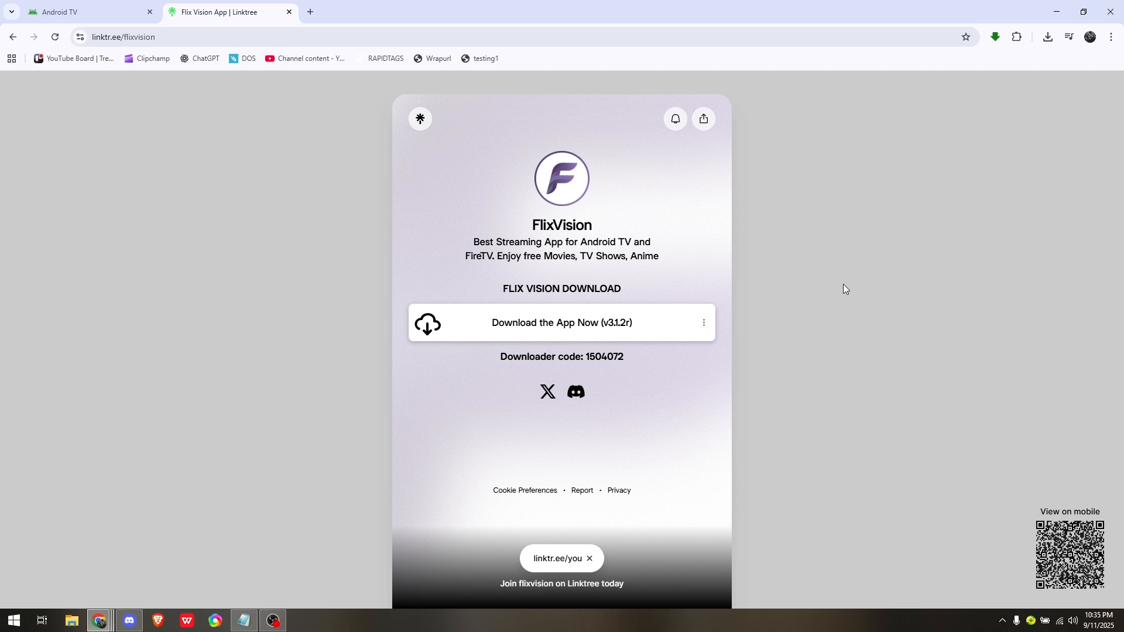
click(87, 12)
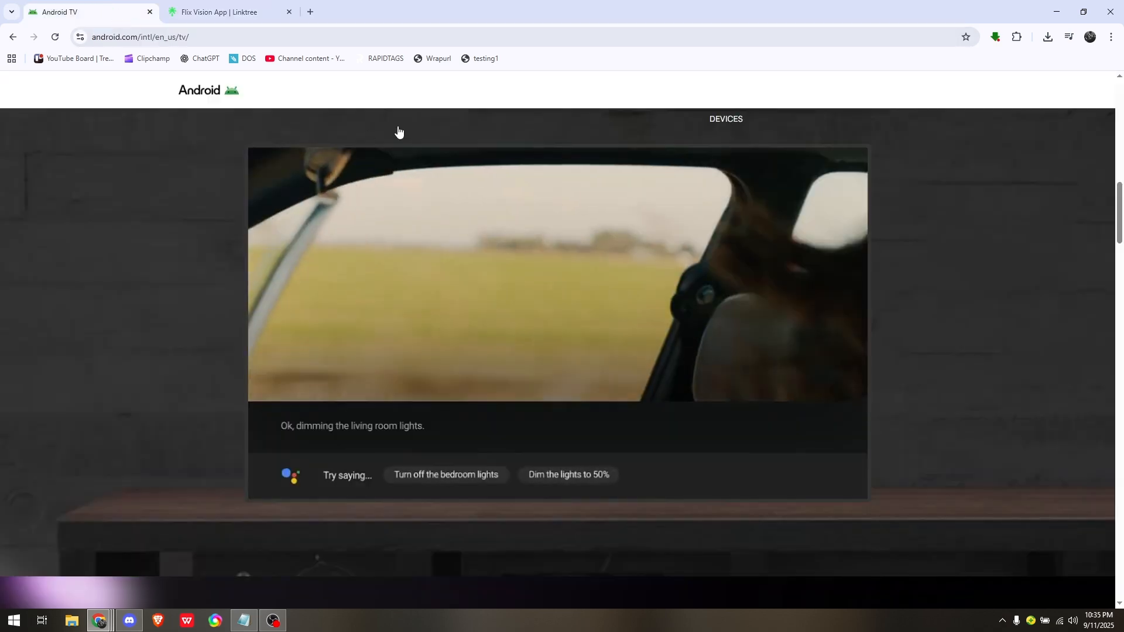
click(227, 12)
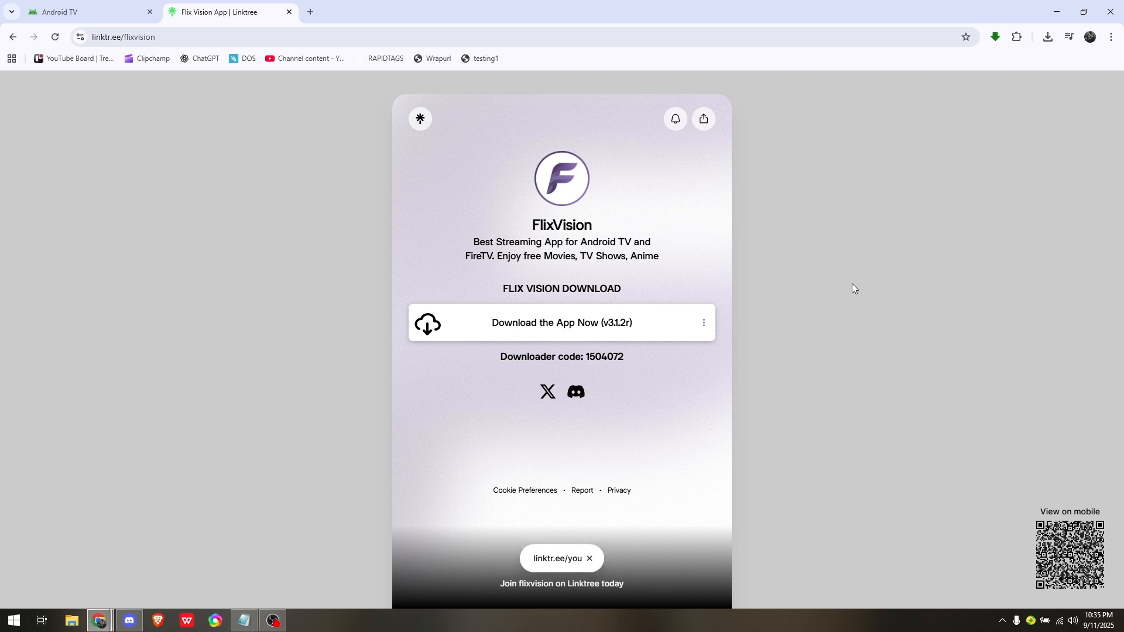
click(79, 13)
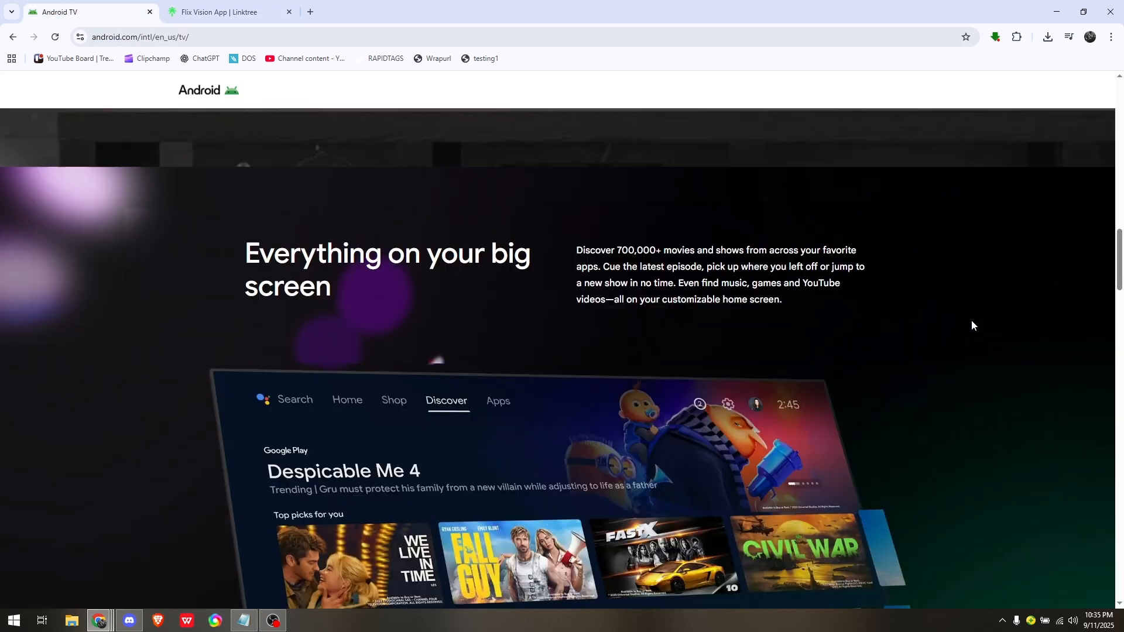
- Scroll the Android TV page to the home-screen mockup's Top picks and Trending Movies rows
scroll(down, 3)
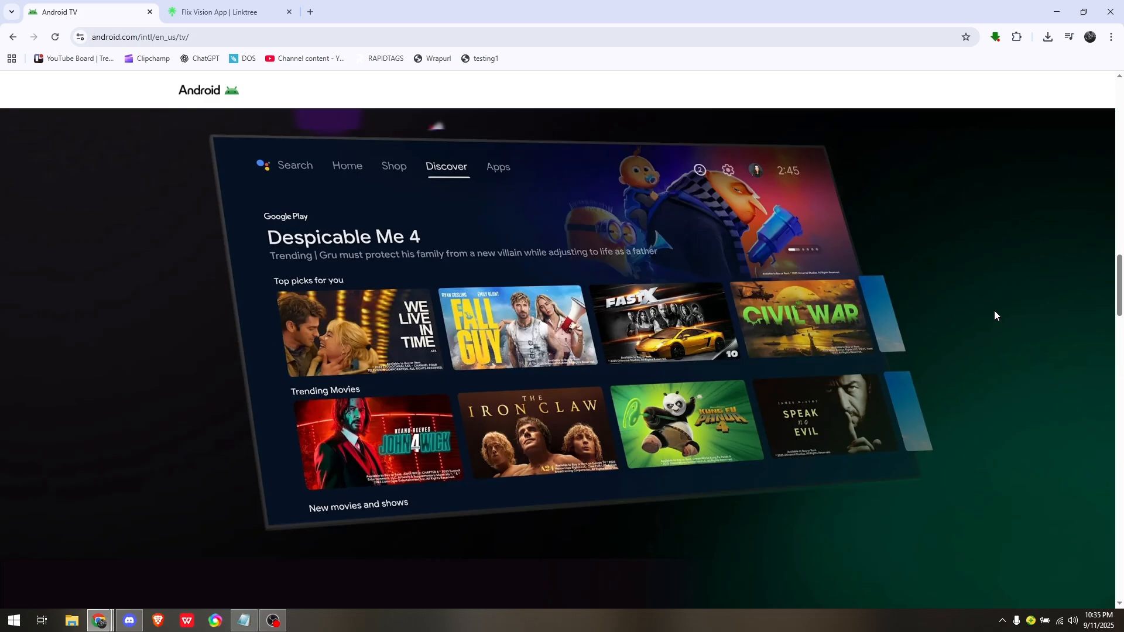
mouse_move(1075, 296)
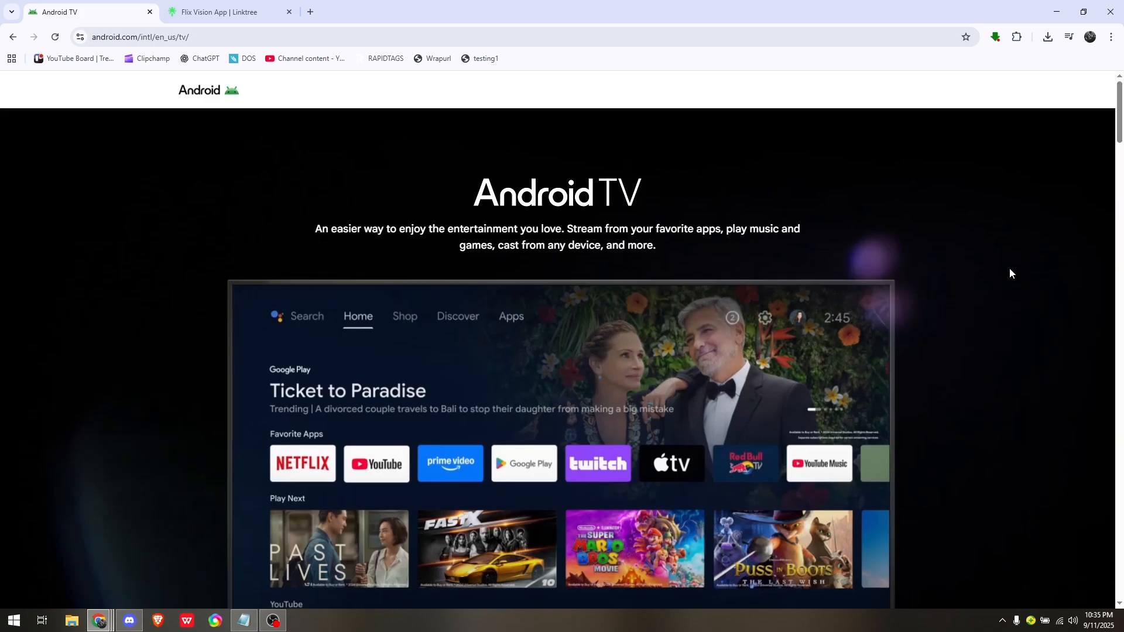
mouse_move(962, 294)
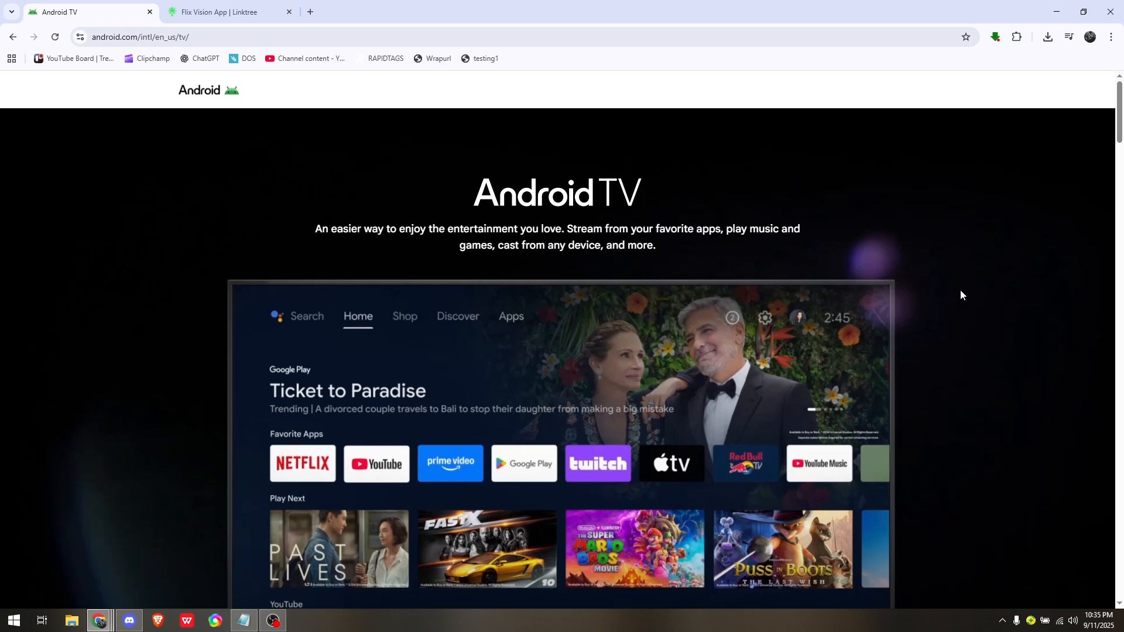
mouse_move(932, 316)
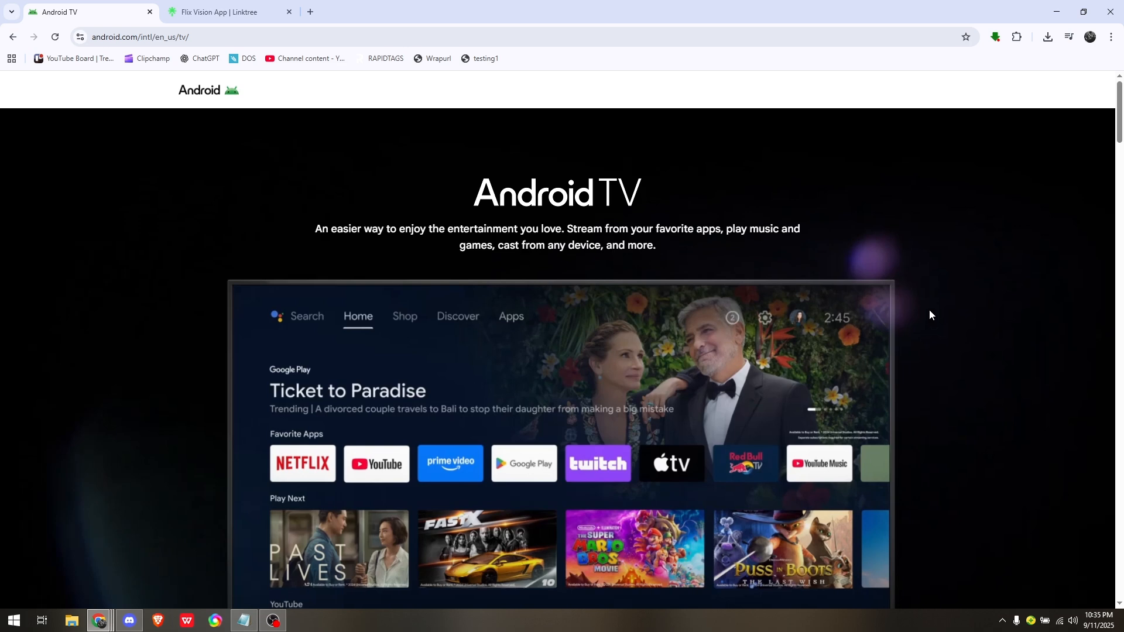